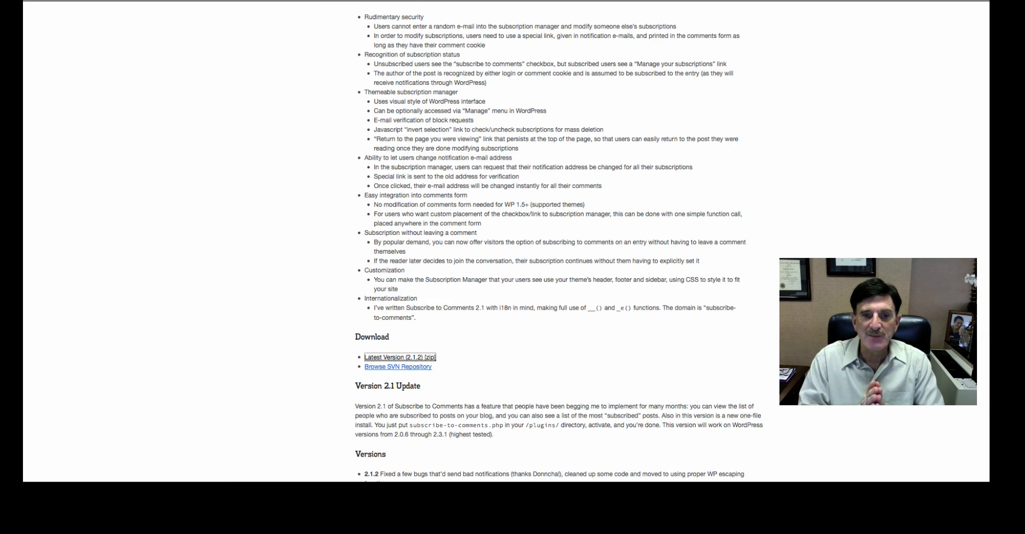
Log out of the blog and return to the WordPress login form.
{"action": "scroll", "scroll_direction": "up", "scroll_amount": 3}
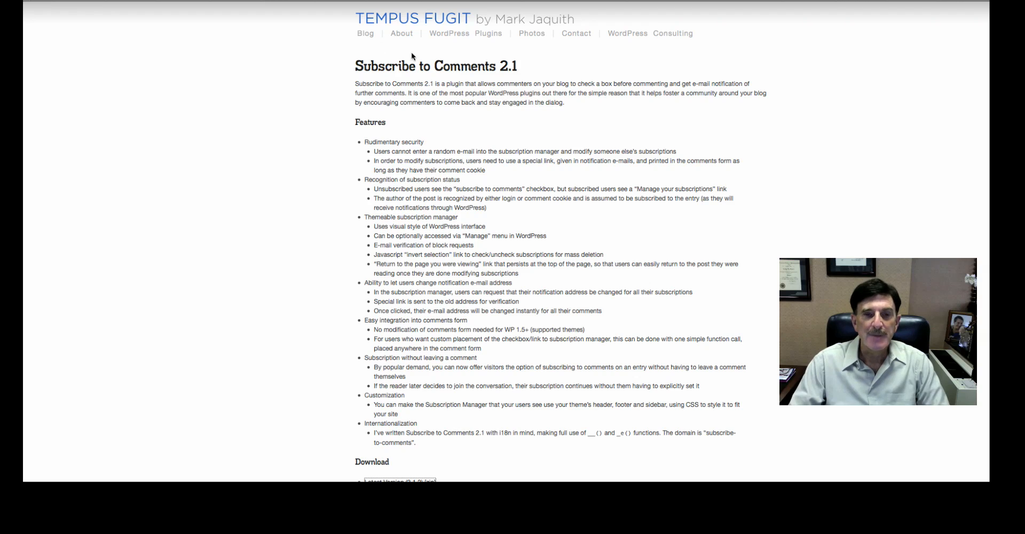
{"action": "mouse_move", "coordinate": [428, 78]}
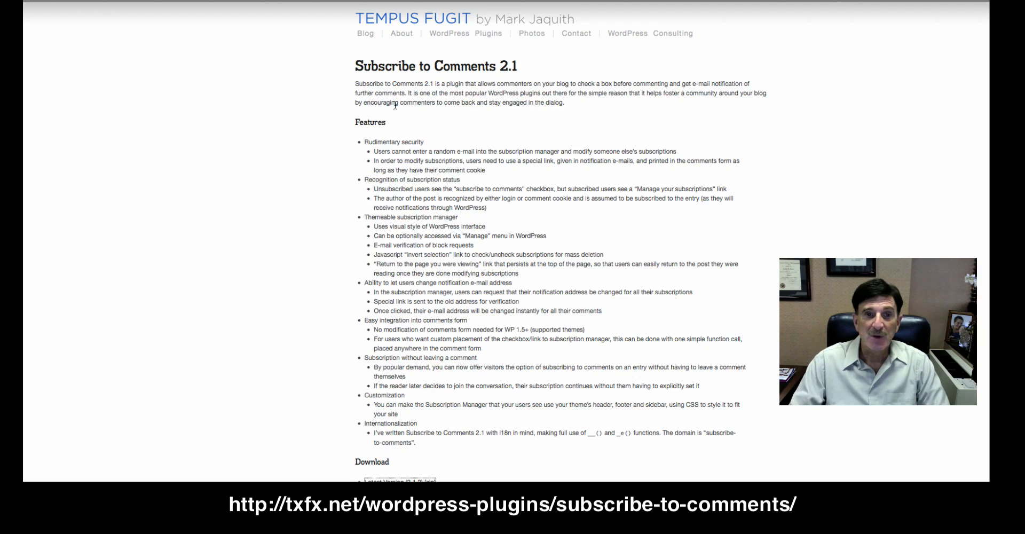
{"action": "mouse_move", "coordinate": [439, 138]}
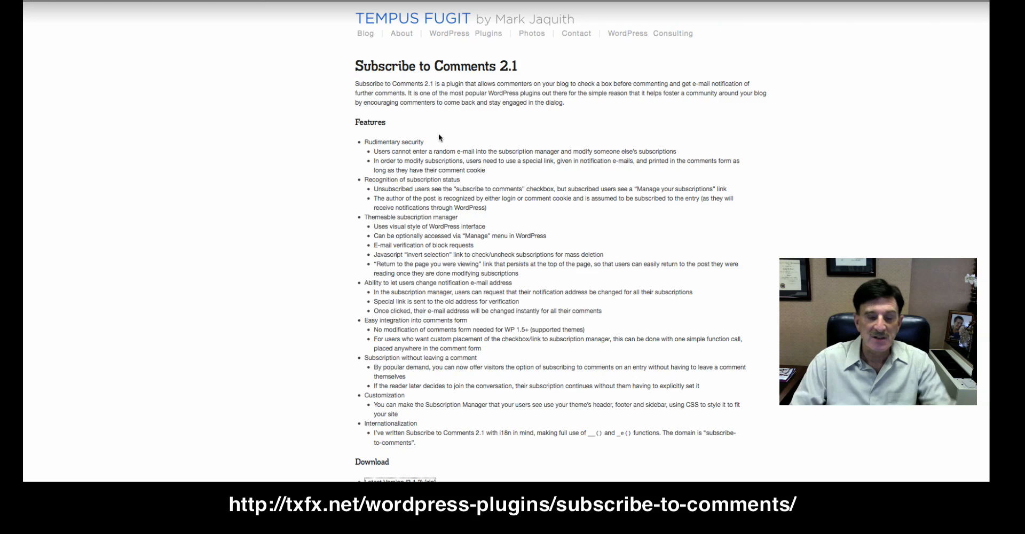
{"action": "scroll", "scroll_direction": "down", "scroll_amount": 3}
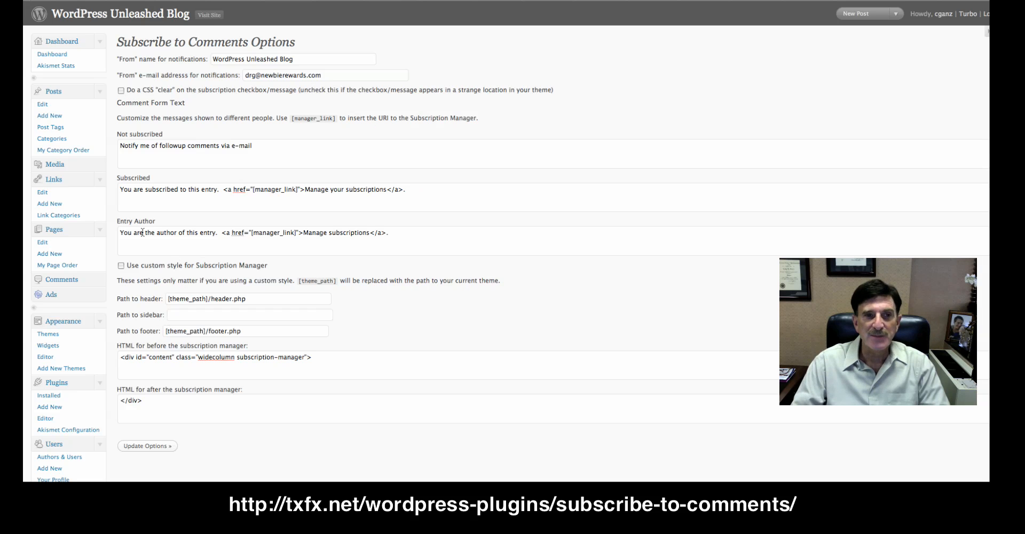
{"action": "scroll", "scroll_direction": "down", "scroll_amount": 3}
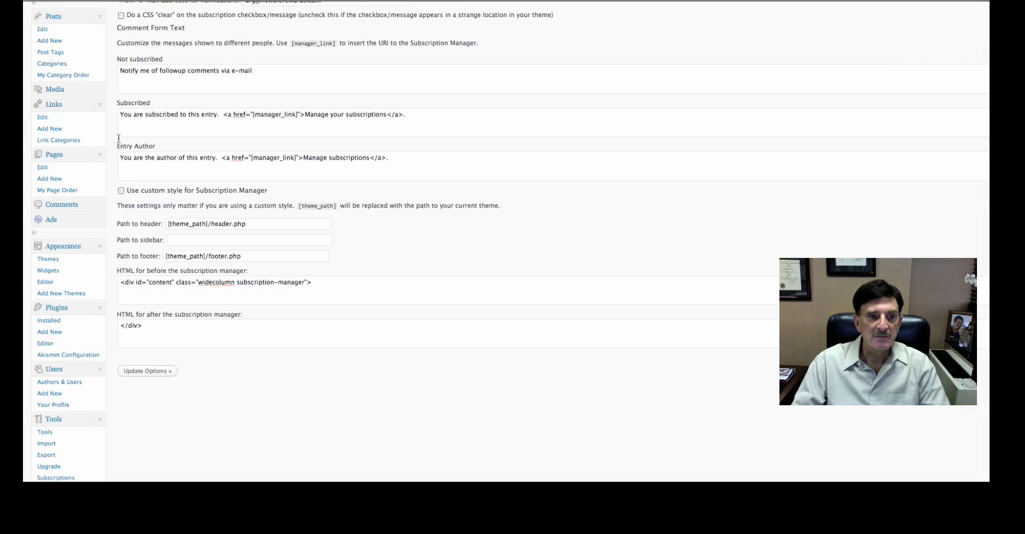
{"action": "left_click", "coordinate": [146, 371]}
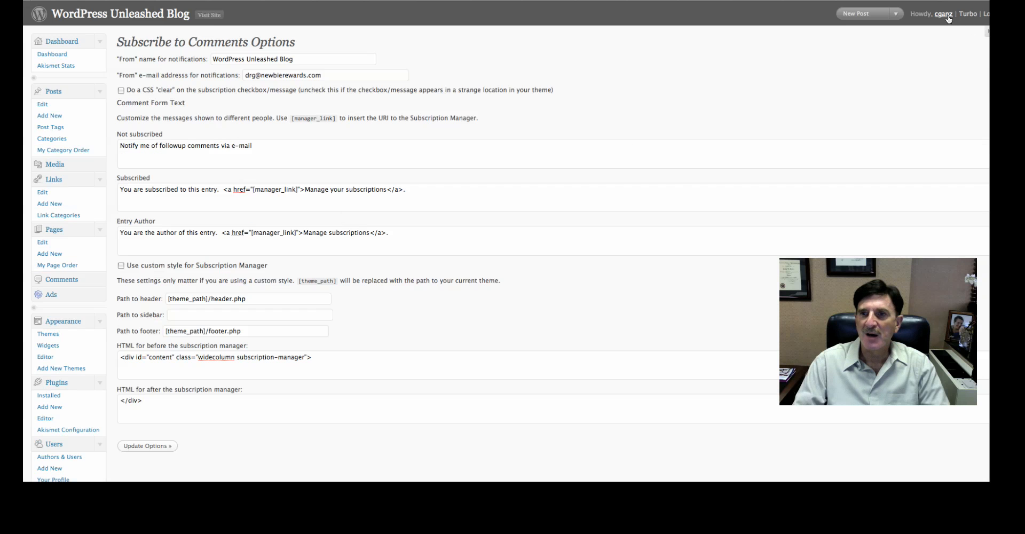
{"action": "left_click", "coordinate": [985, 14]}
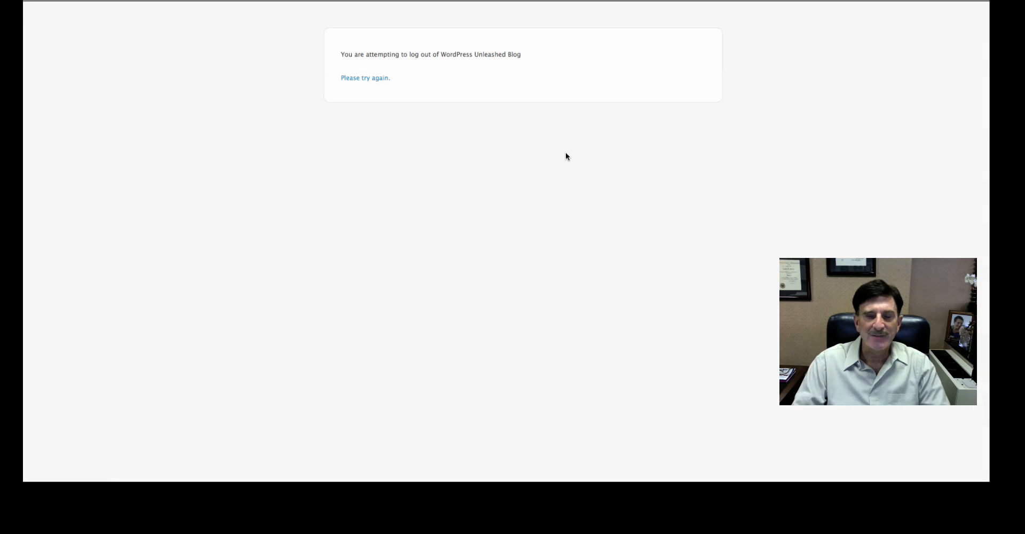
{"action": "left_click", "coordinate": [365, 78]}
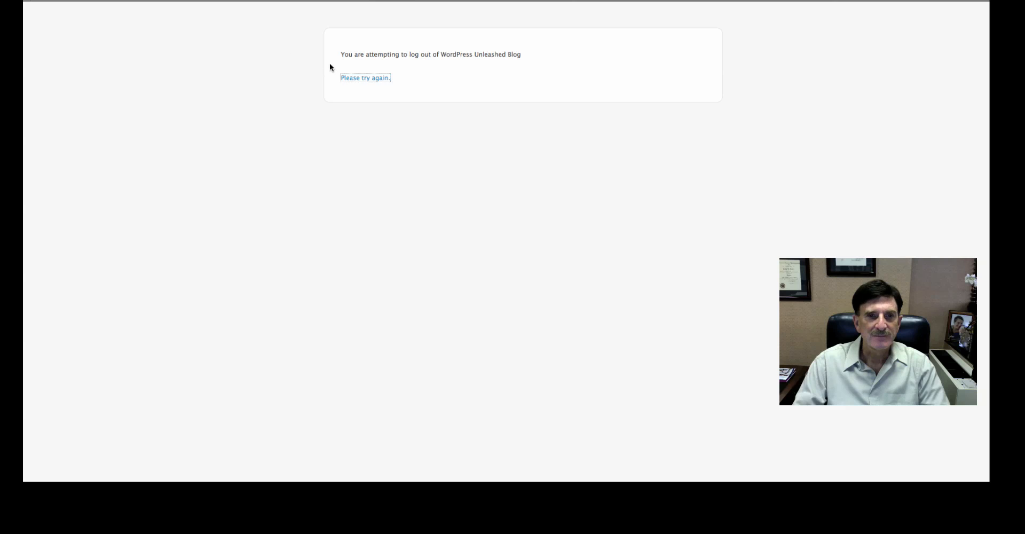
{"action": "left_click", "coordinate": [366, 78]}
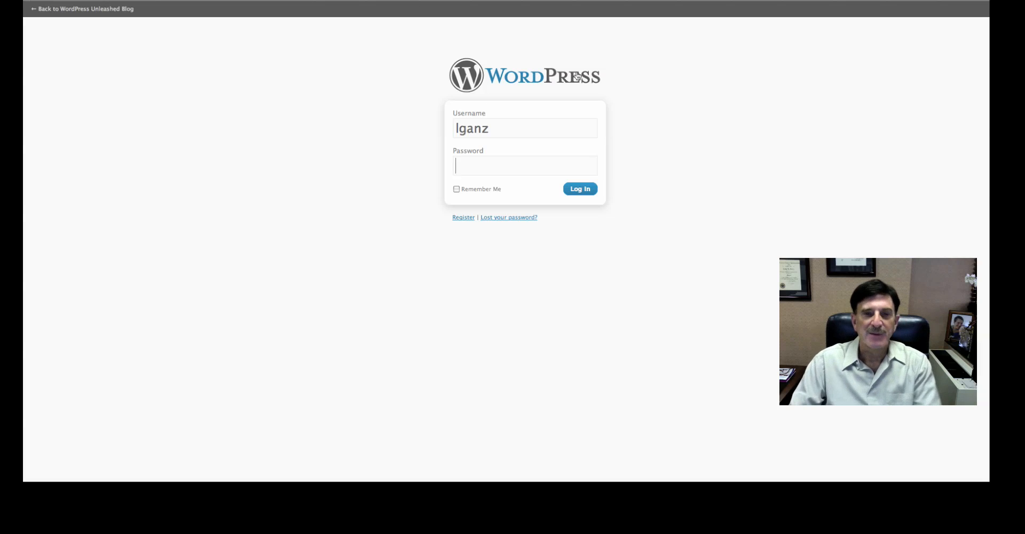
Enter the username and password and sign back in to the blog.
{"action": "type", "text": "C"}
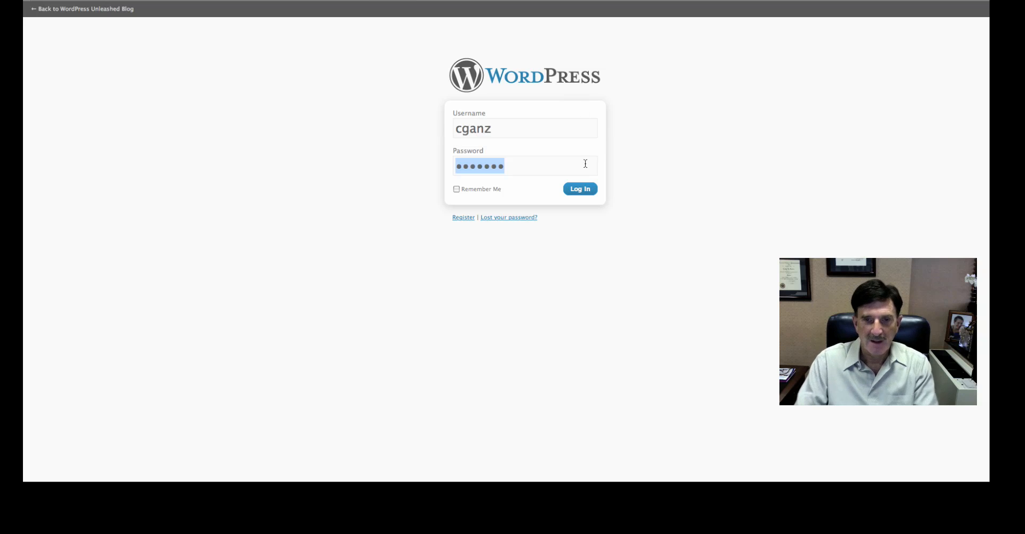
{"action": "left_click", "coordinate": [579, 189]}
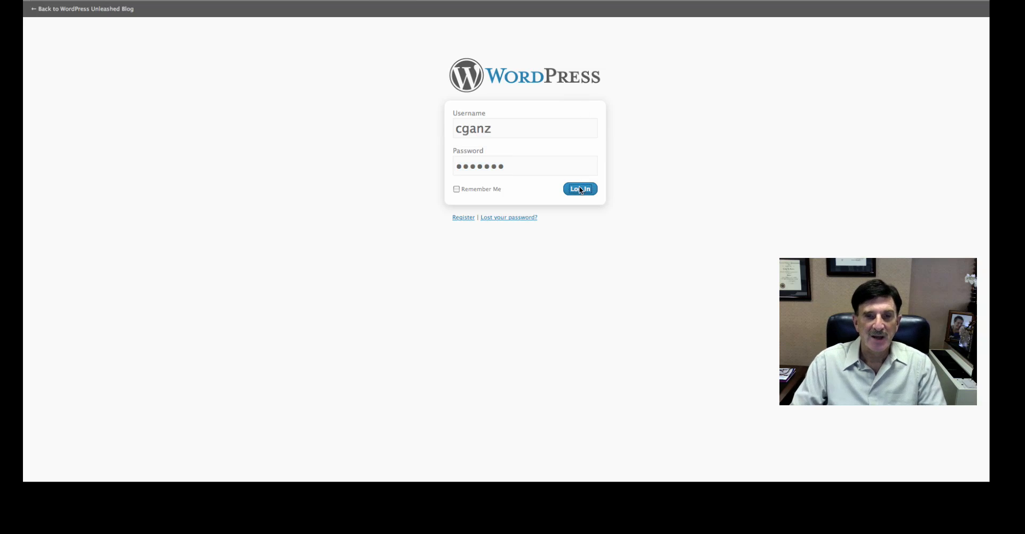
Choose subscribe-to-comments.zip from Downloads as the plugin file to upload.
{"action": "left_click", "coordinate": [578, 189]}
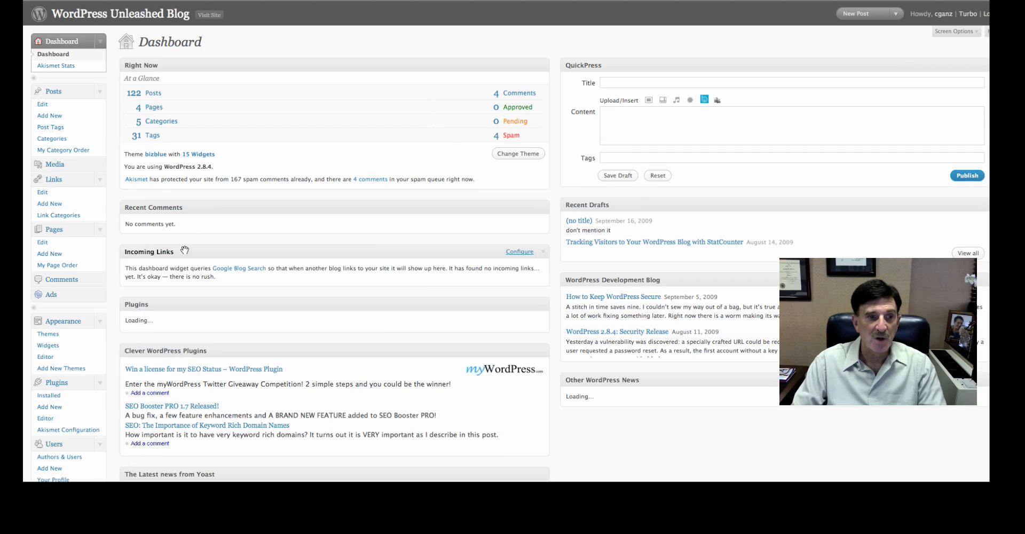
{"action": "scroll", "scroll_direction": "down", "scroll_amount": 3}
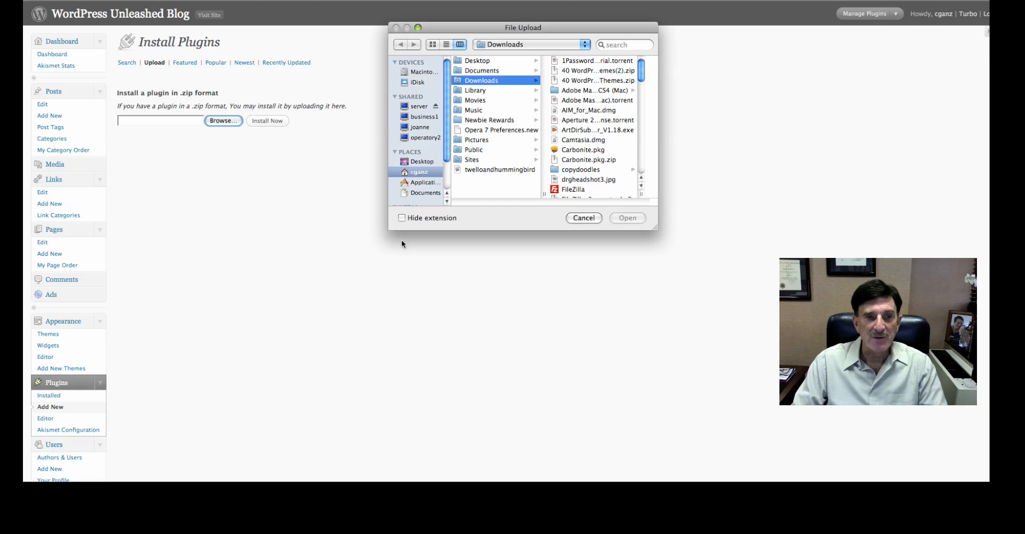
{"action": "scroll", "scroll_direction": "down", "scroll_amount": 3}
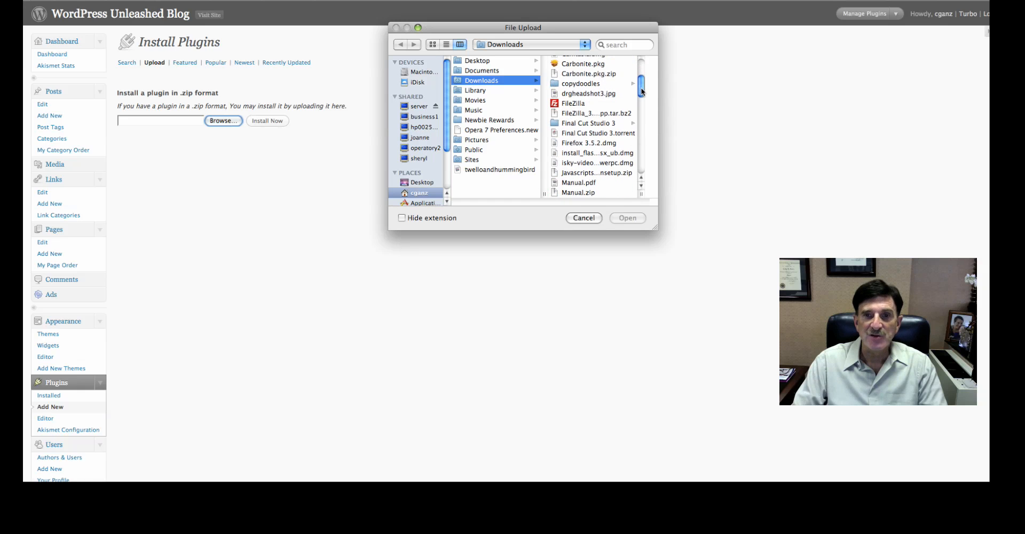
{"action": "scroll", "scroll_direction": "down", "scroll_amount": 3}
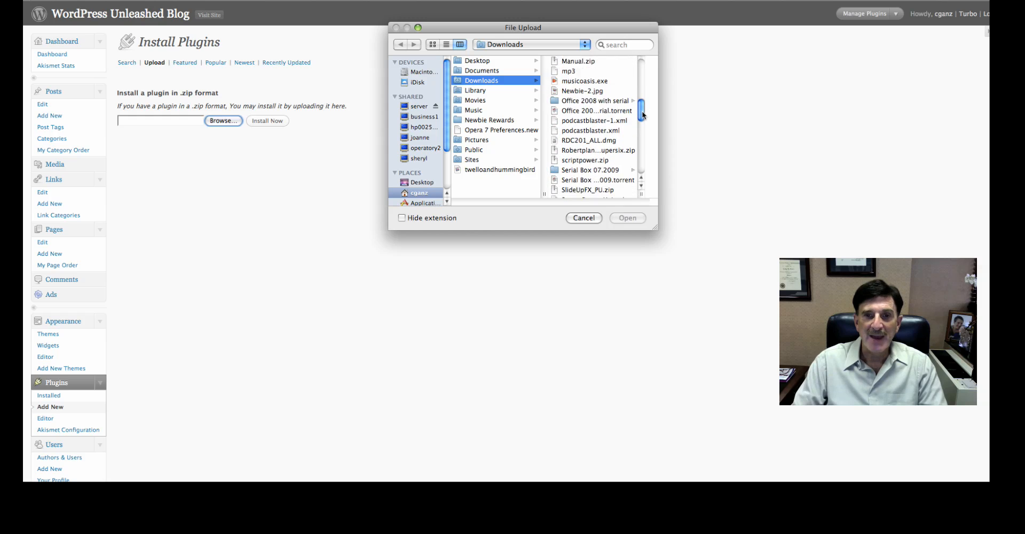
{"action": "scroll", "scroll_direction": "down", "scroll_amount": 3}
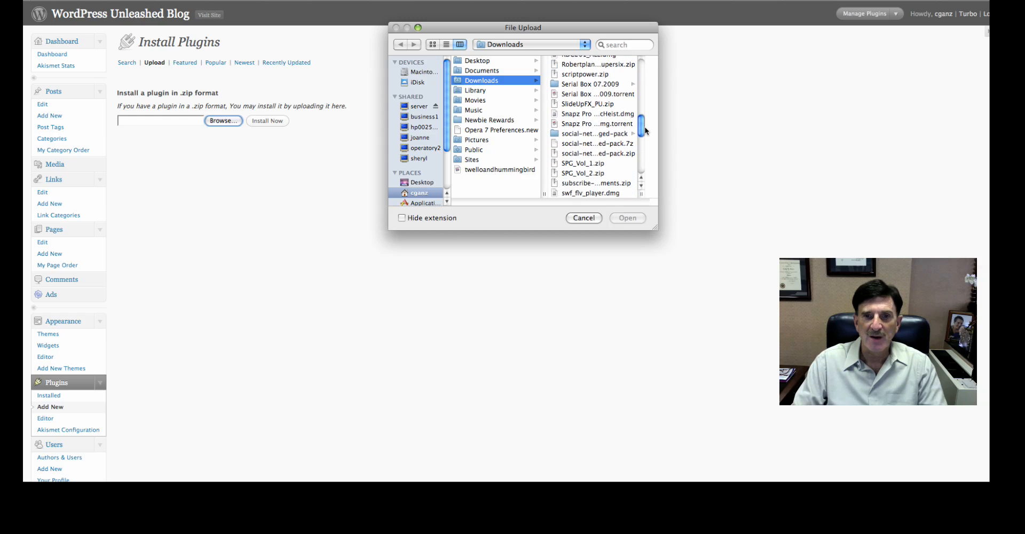
{"action": "scroll", "scroll_direction": "down", "scroll_amount": 3}
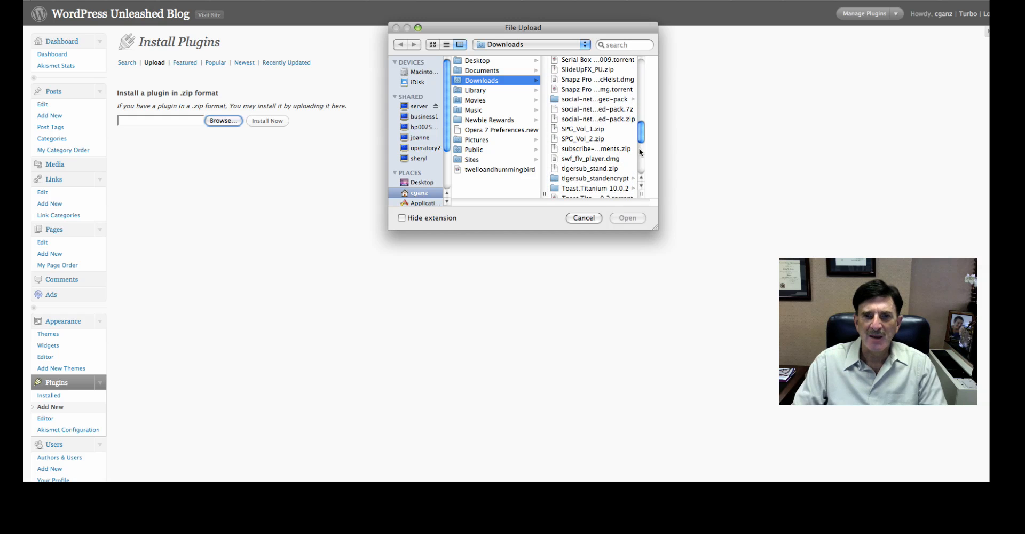
{"action": "left_click", "coordinate": [595, 148]}
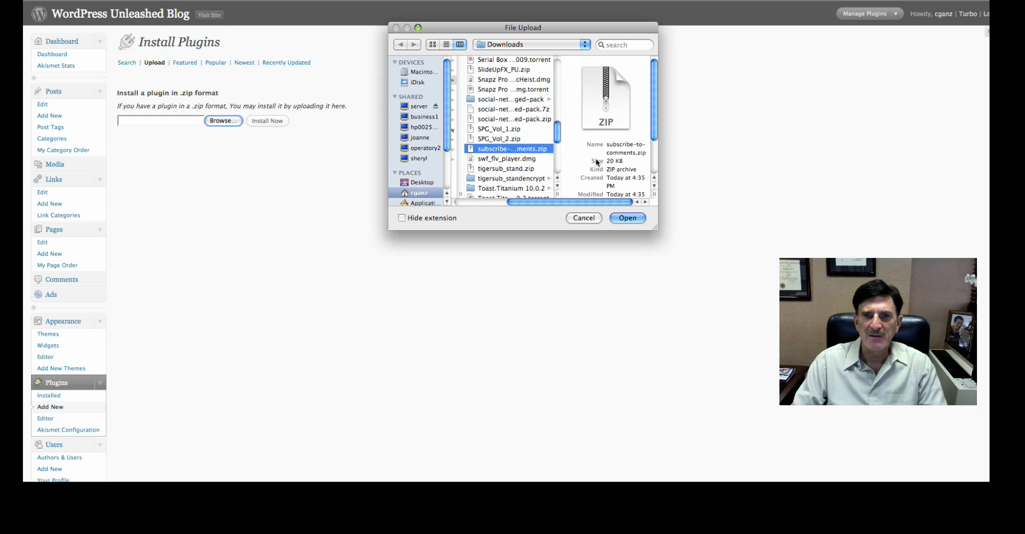
{"action": "mouse_move", "coordinate": [557, 172]}
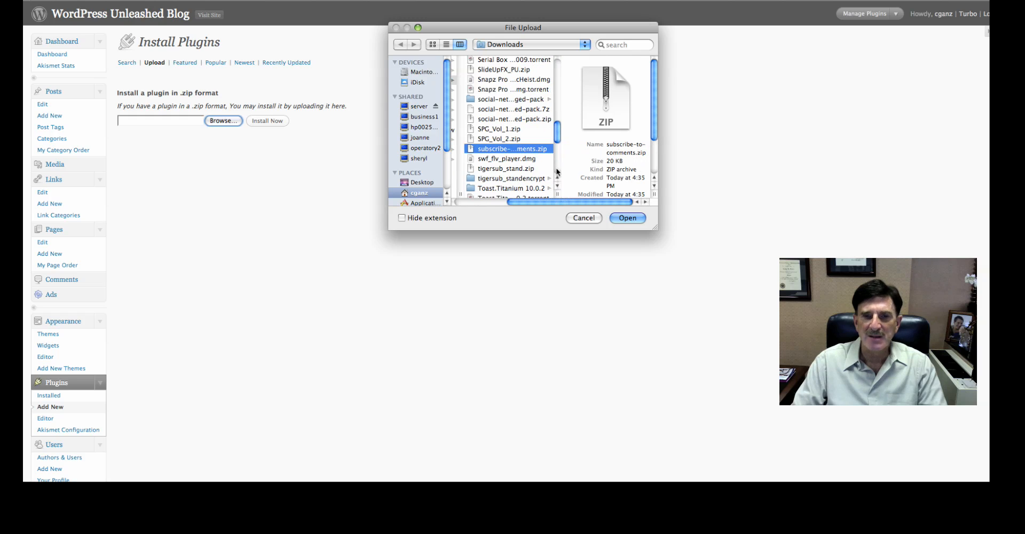
{"action": "left_click", "coordinate": [626, 218]}
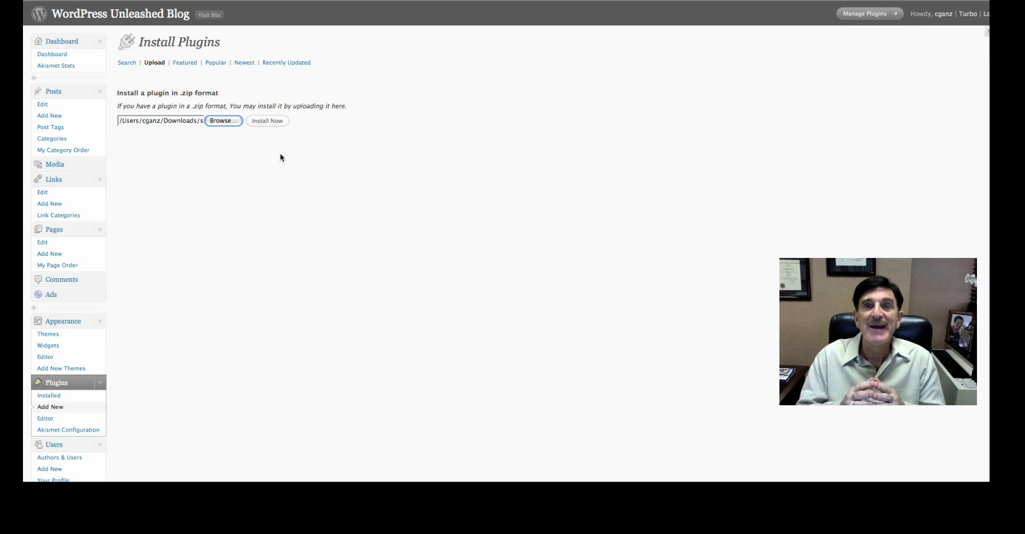
{"action": "mouse_move", "coordinate": [252, 286]}
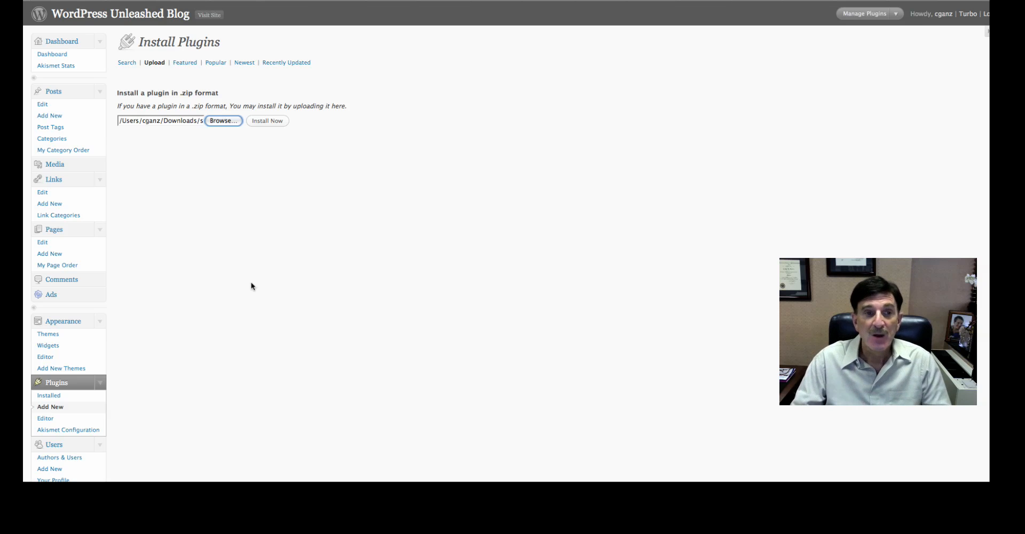
Reach the Subscribe to Comments options page from the Settings menu.
{"action": "scroll", "scroll_direction": "down", "scroll_amount": 3}
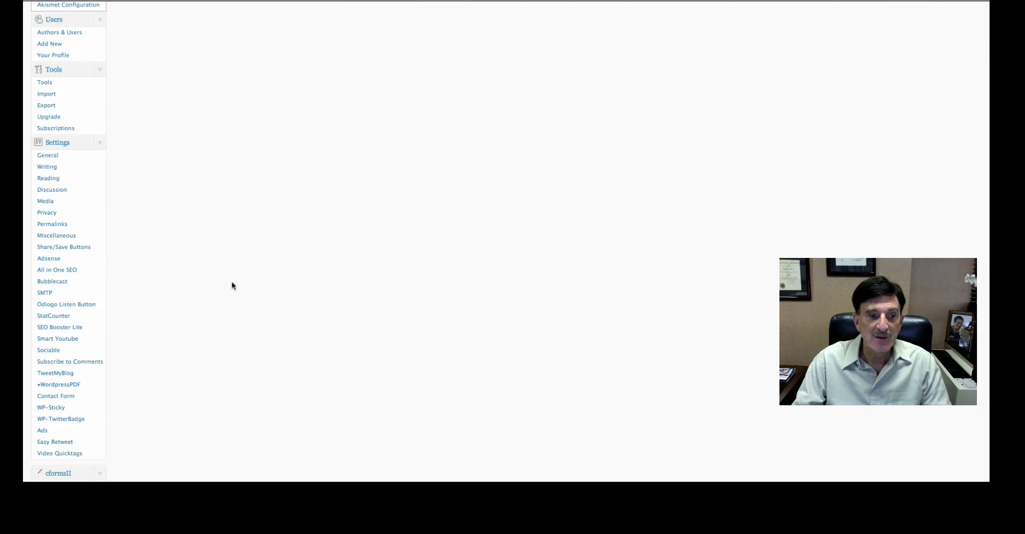
{"action": "mouse_move", "coordinate": [126, 389]}
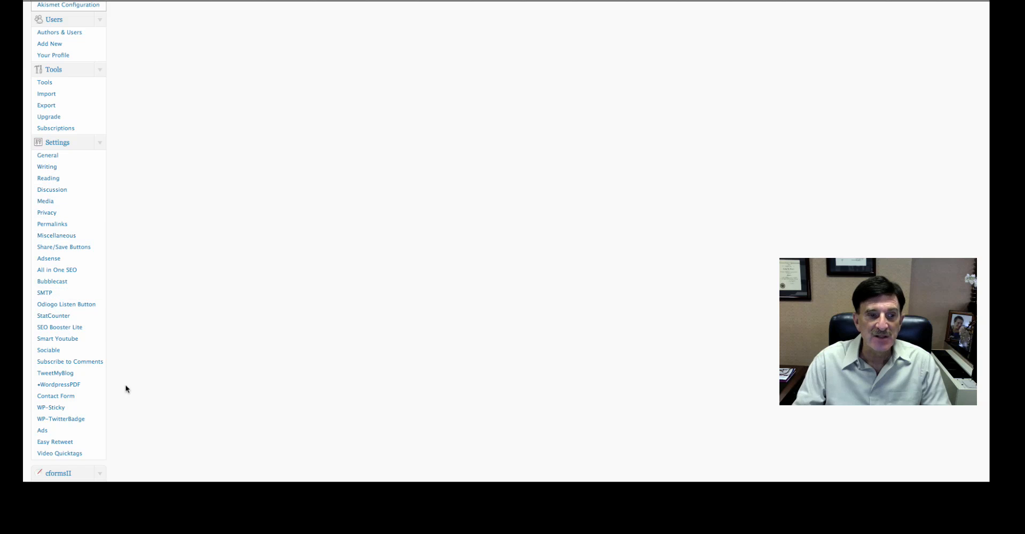
{"action": "mouse_move", "coordinate": [78, 364]}
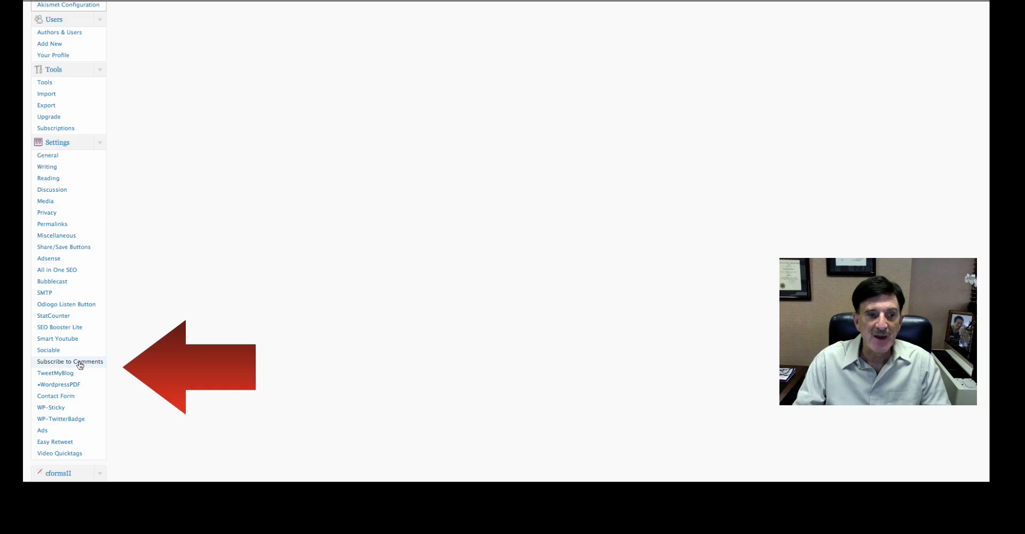
{"action": "left_click", "coordinate": [71, 361]}
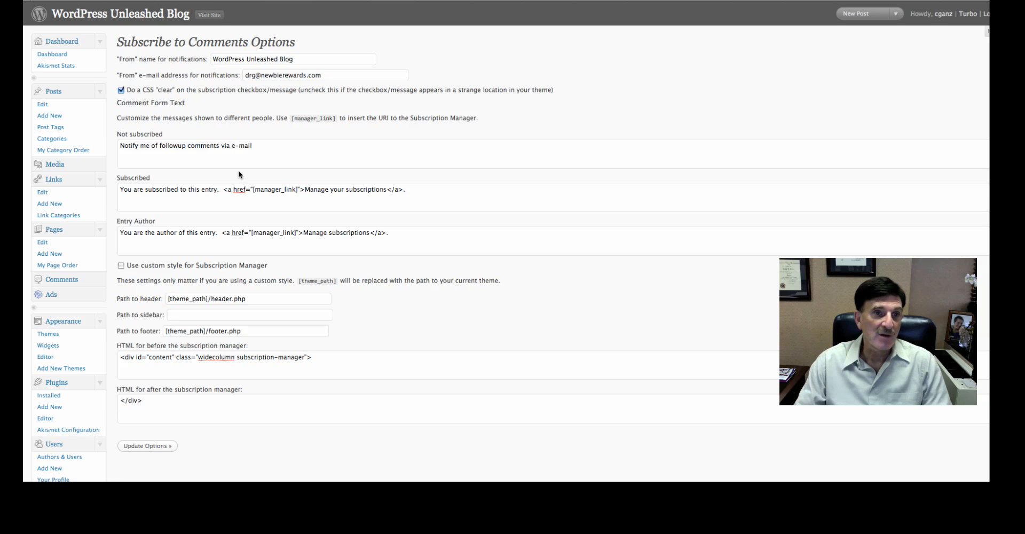
{"action": "mouse_move", "coordinate": [512, 122]}
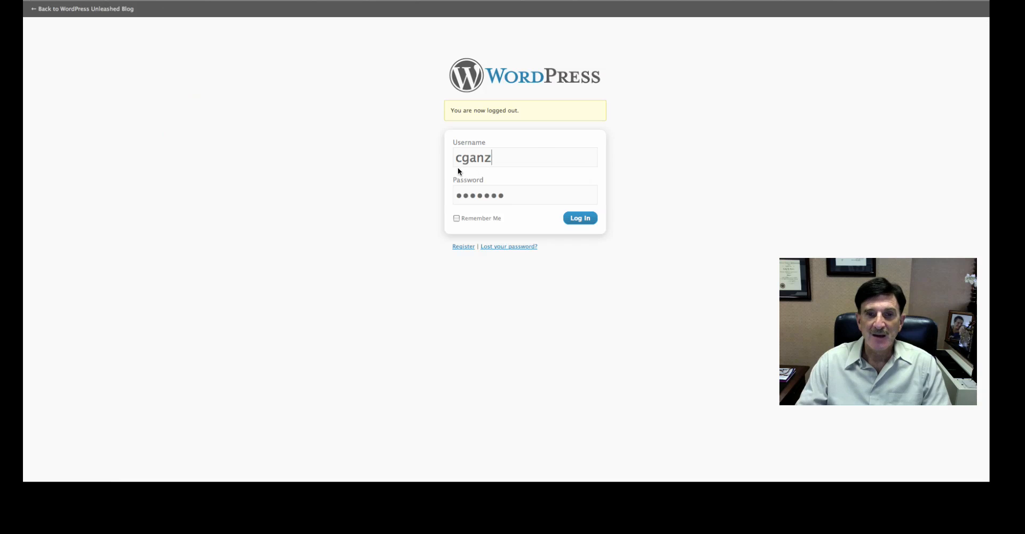
Switch the username to the other account and paste its saved password.
{"action": "left_click", "coordinate": [523, 157]}
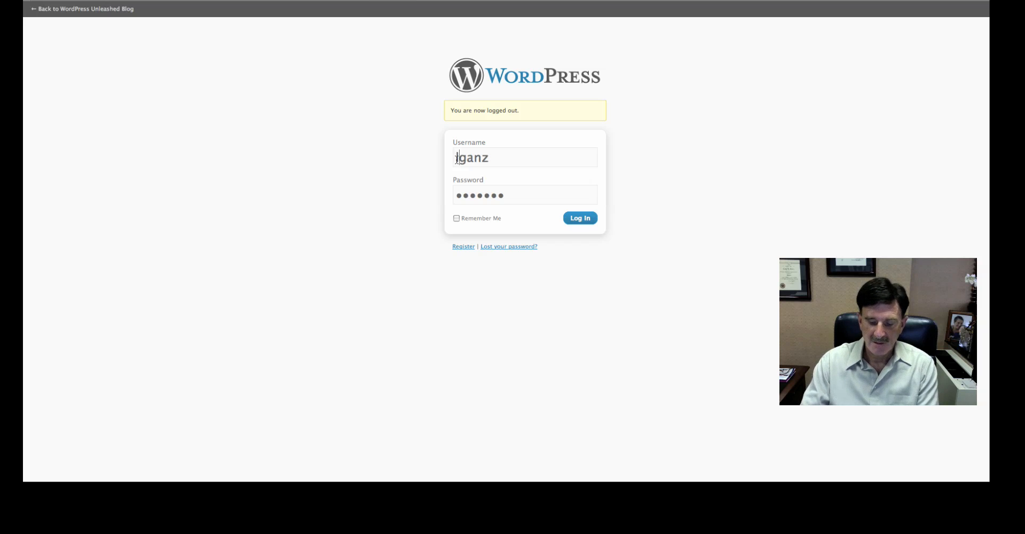
{"action": "right_click", "coordinate": [471, 194]}
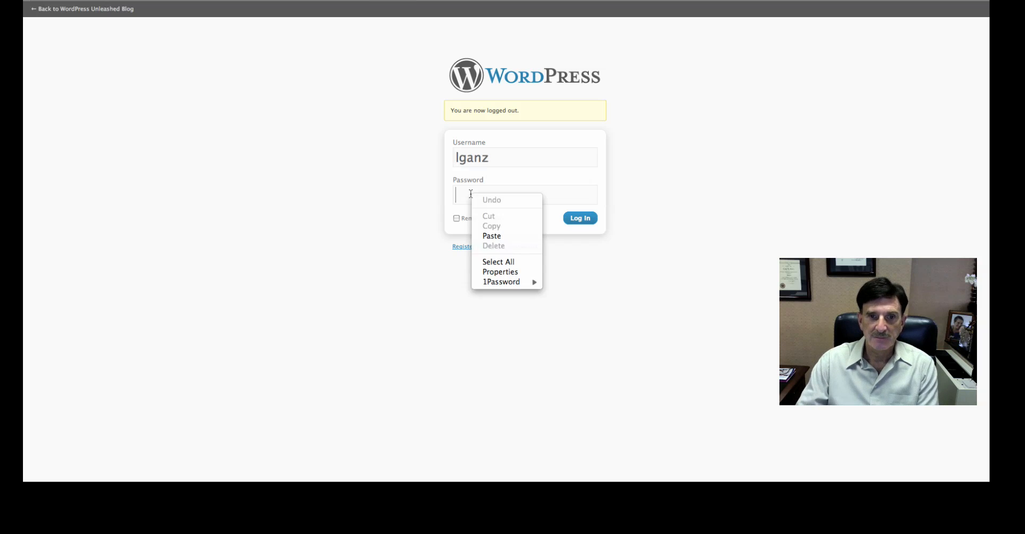
{"action": "left_click", "coordinate": [492, 236]}
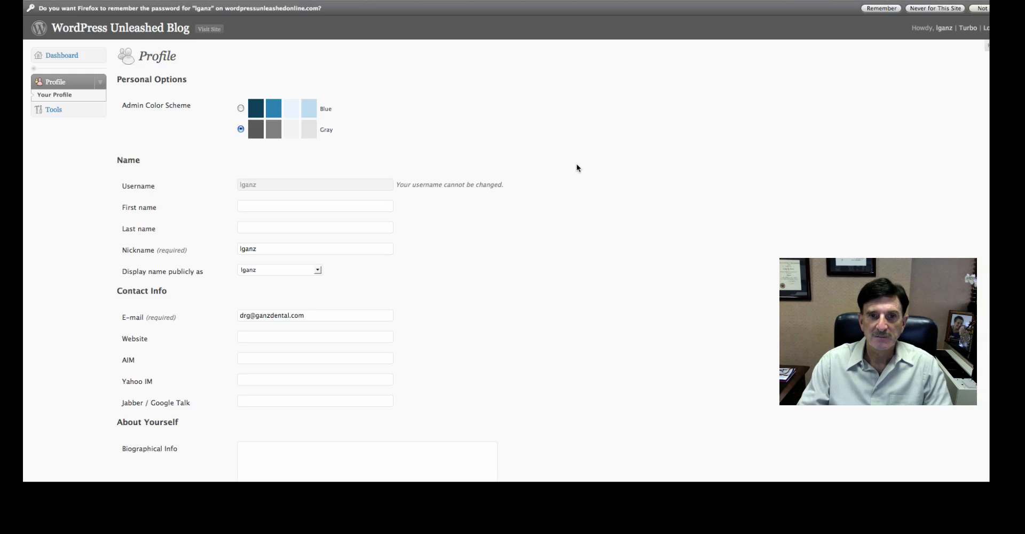
{"action": "mouse_move", "coordinate": [178, 40]}
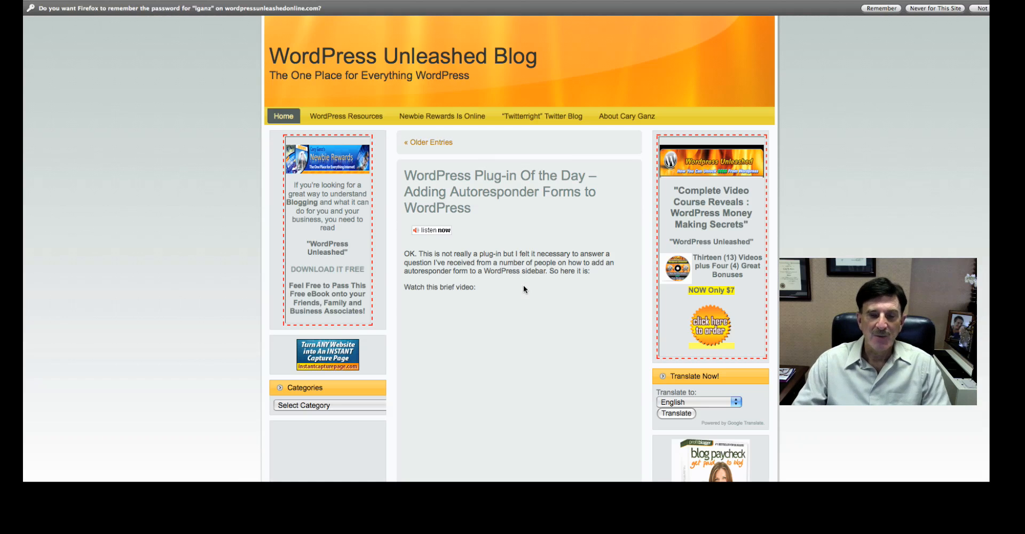
Scroll down the autoresponder-forms post to its Leave a Reply form.
{"action": "scroll", "scroll_direction": "down", "scroll_amount": 3}
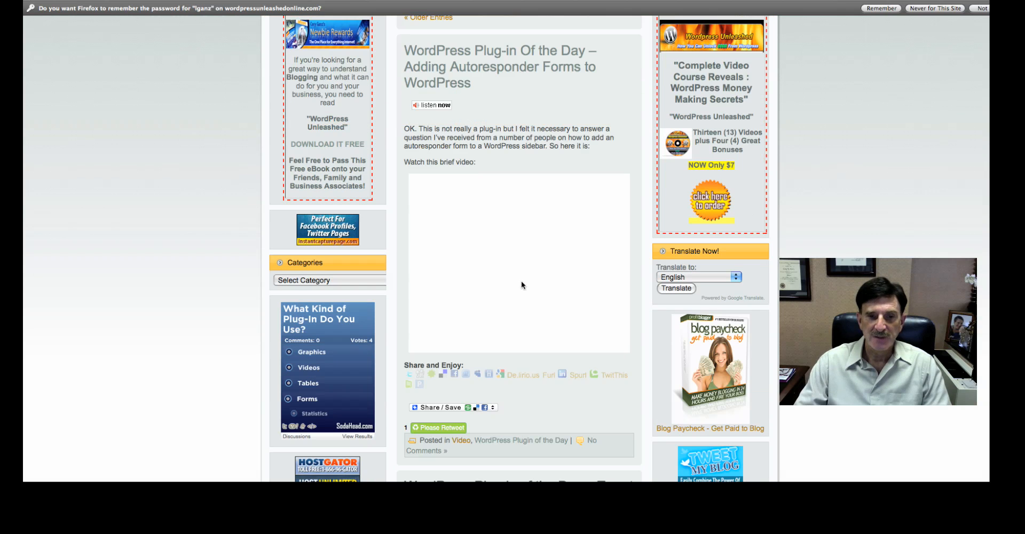
{"action": "scroll", "scroll_direction": "down", "scroll_amount": 3}
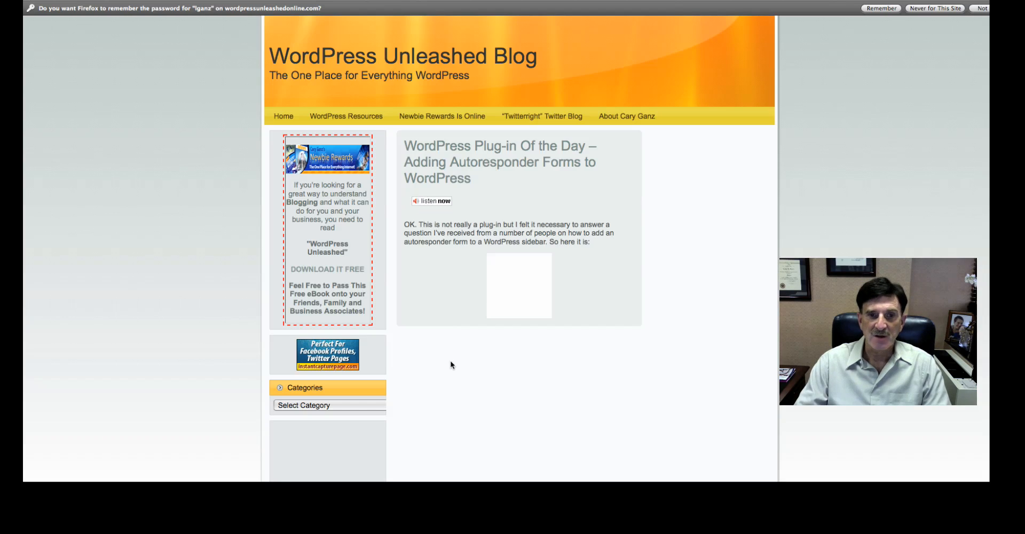
{"action": "scroll", "scroll_direction": "down", "scroll_amount": 3}
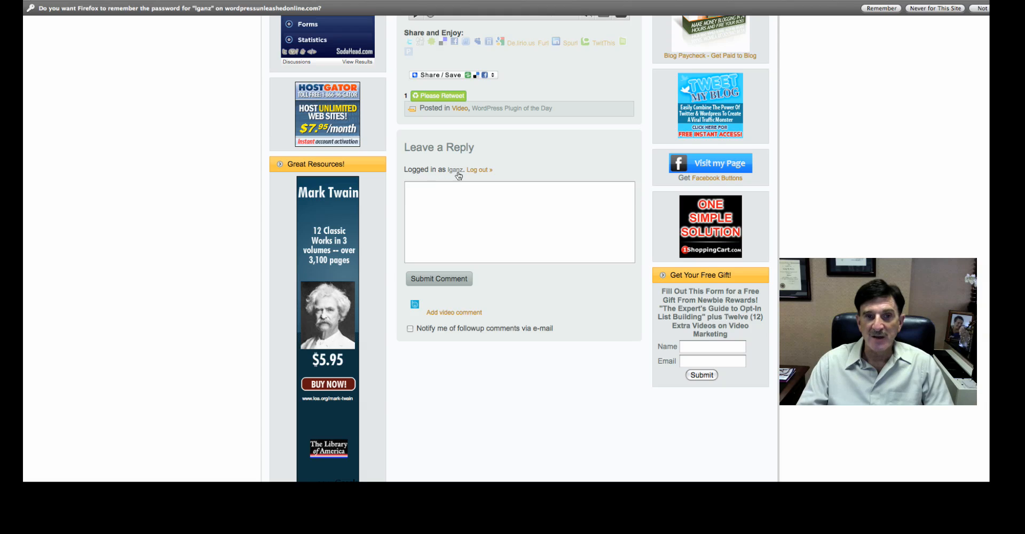
{"action": "mouse_move", "coordinate": [484, 357]}
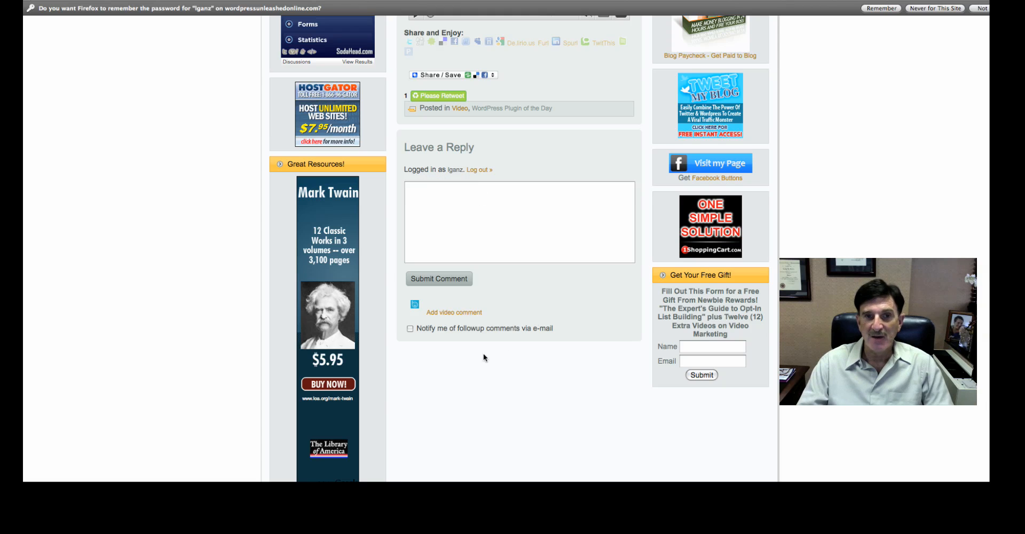
{"action": "mouse_move", "coordinate": [487, 336]}
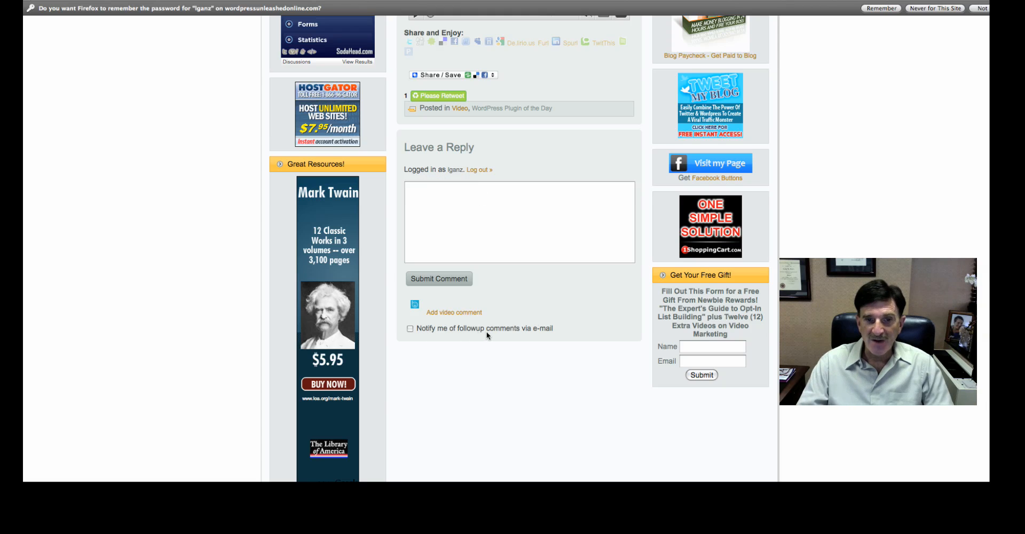
Enable follow-up e-mail notification and write the test comment about Subscribe to Comments.
{"action": "left_click", "coordinate": [410, 328]}
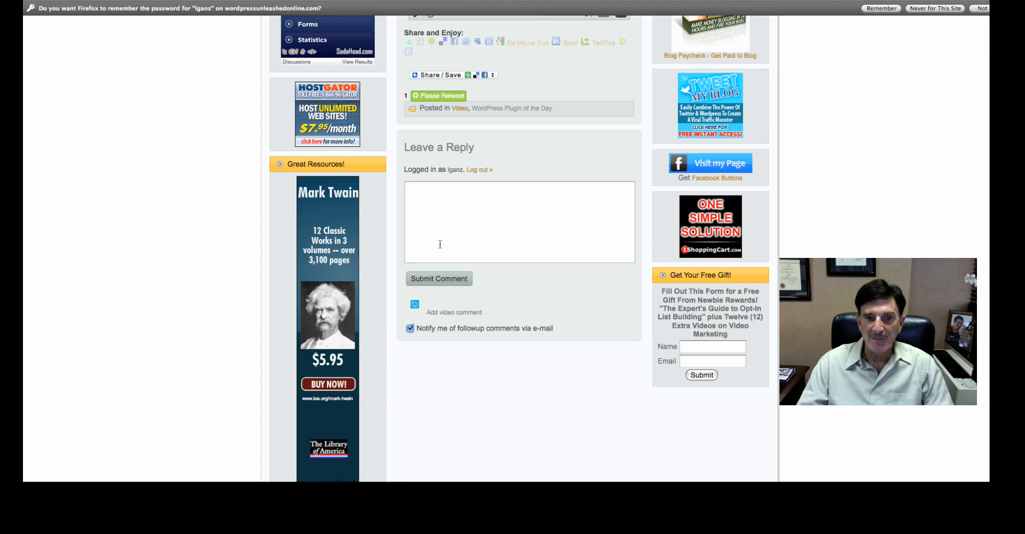
{"action": "type", "text": "This is a test p"}
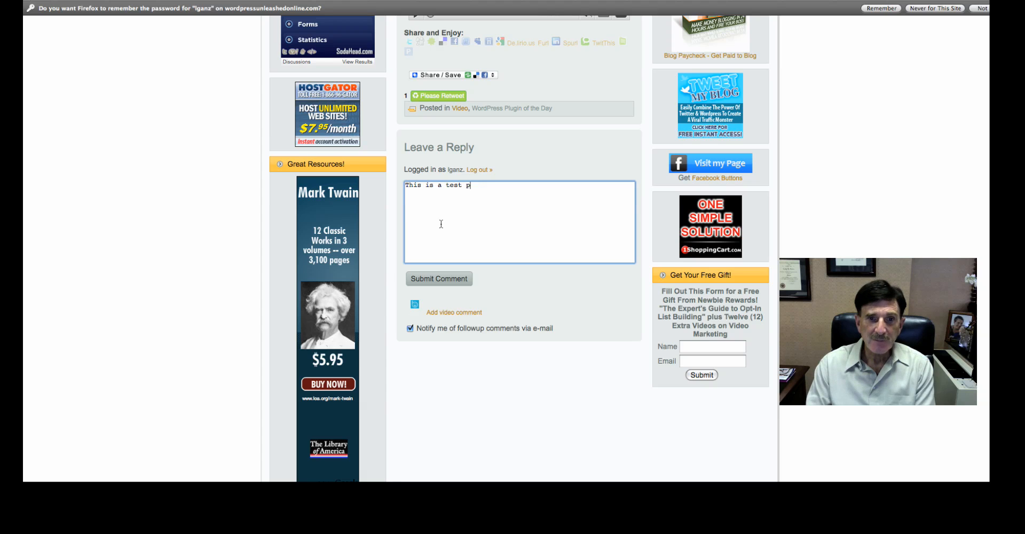
{"action": "type", "text": "ommnet"}
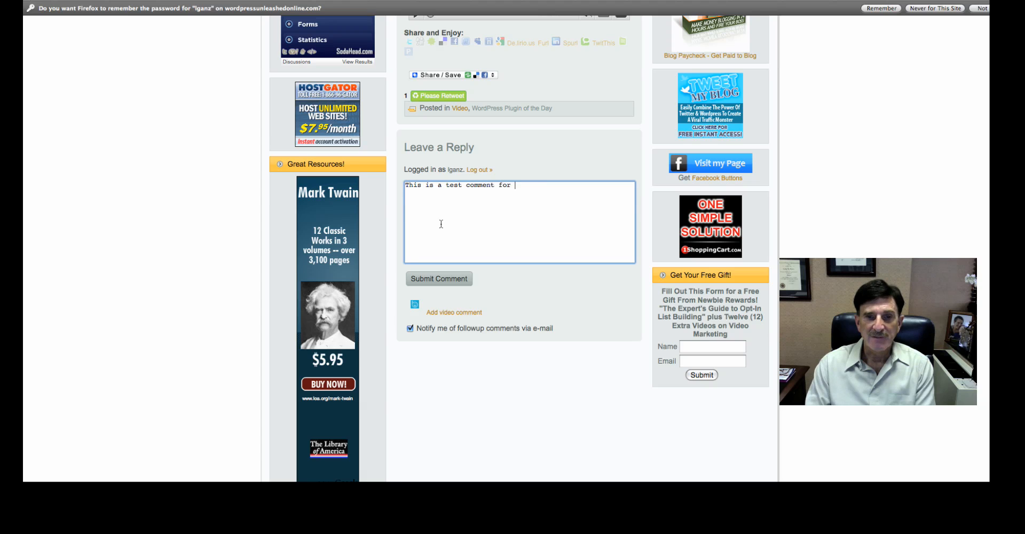
{"action": "type", "text": "Subscribeto"}
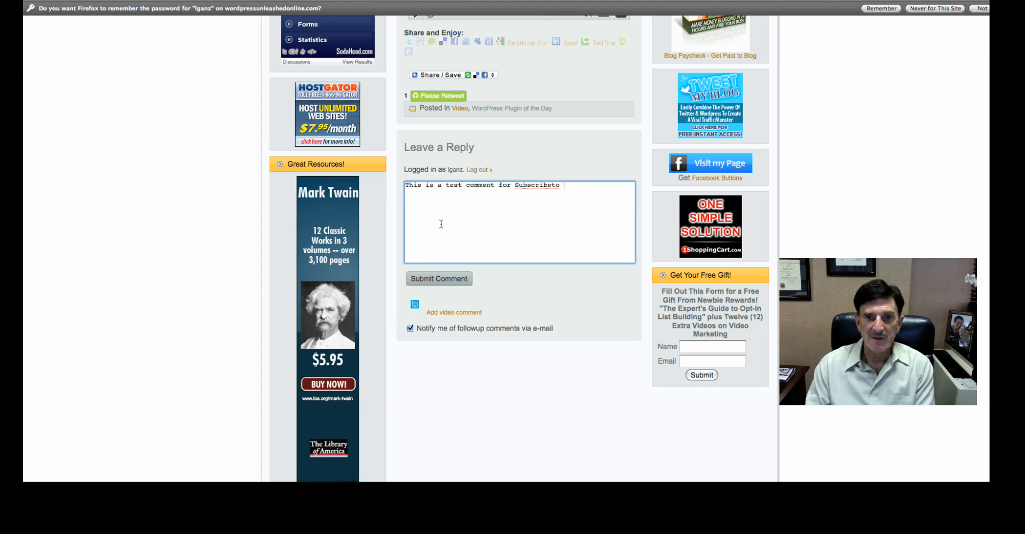
{"action": "key", "text": "Backspace"}
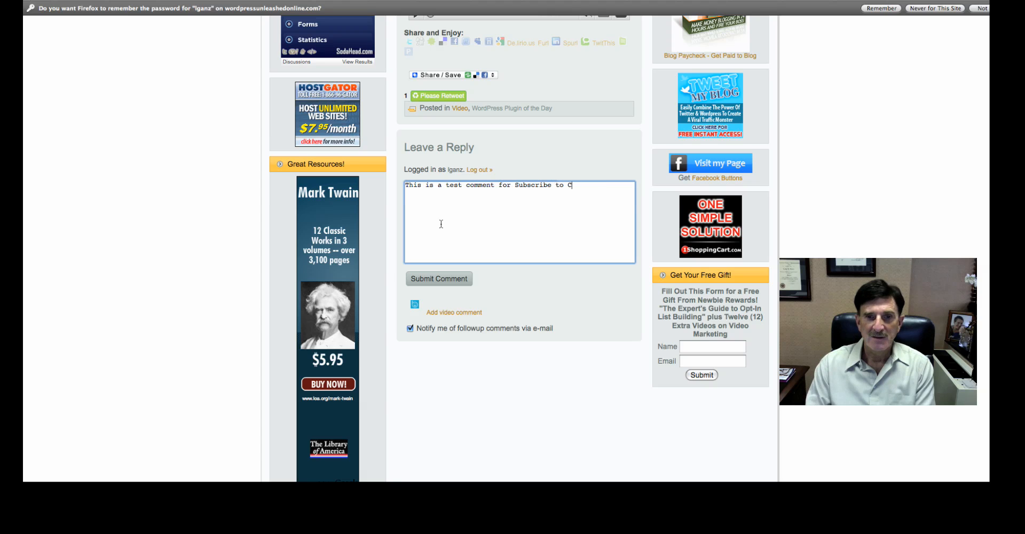
{"action": "type", "text": "omments"}
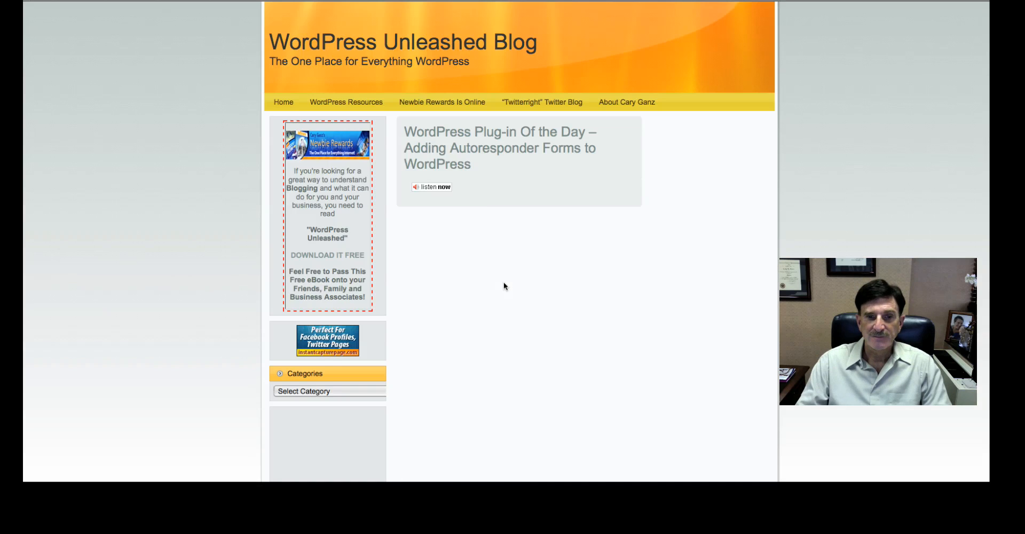
Scroll to the comments section showing the test comment awaiting moderation.
{"action": "scroll", "scroll_direction": "down", "scroll_amount": 3}
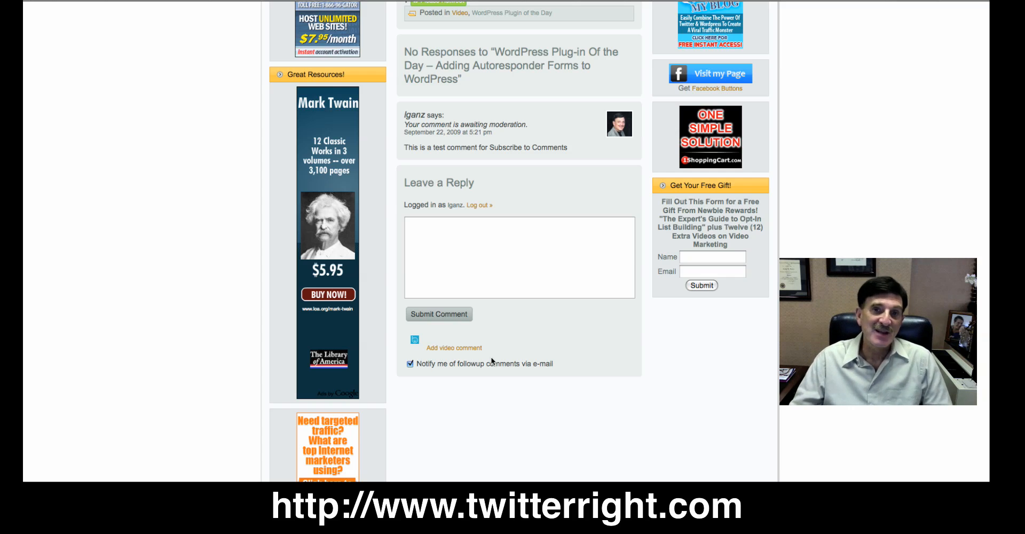
{"action": "mouse_move", "coordinate": [789, 182]}
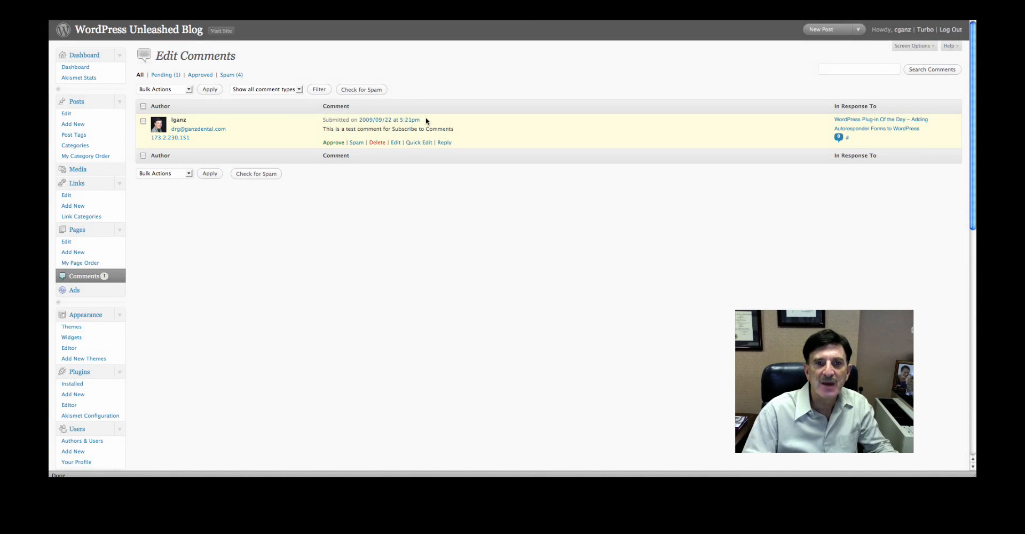
{"action": "mouse_move", "coordinate": [275, 141]}
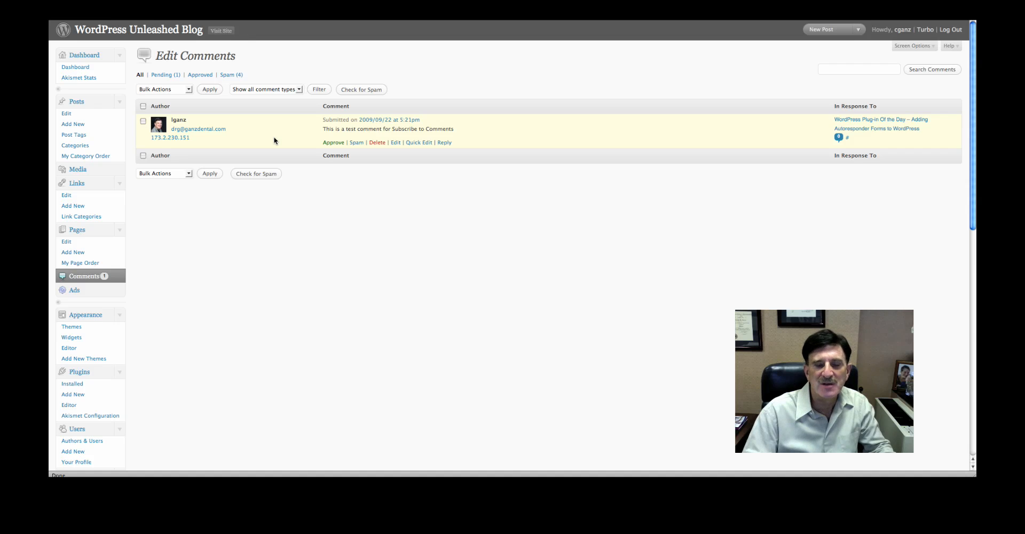
{"action": "mouse_move", "coordinate": [357, 143]}
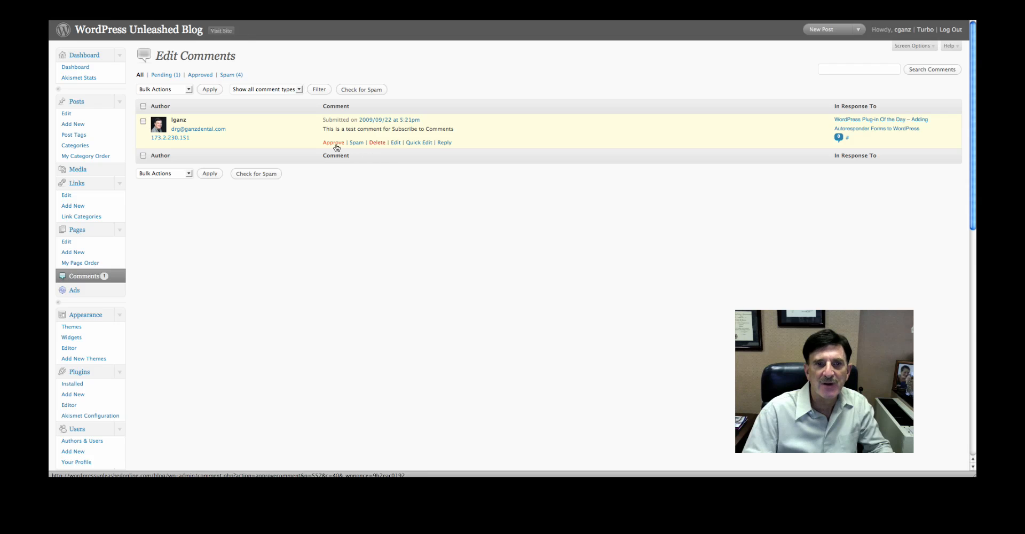
Approve the pending test comment in Edit Comments.
{"action": "left_click", "coordinate": [333, 142]}
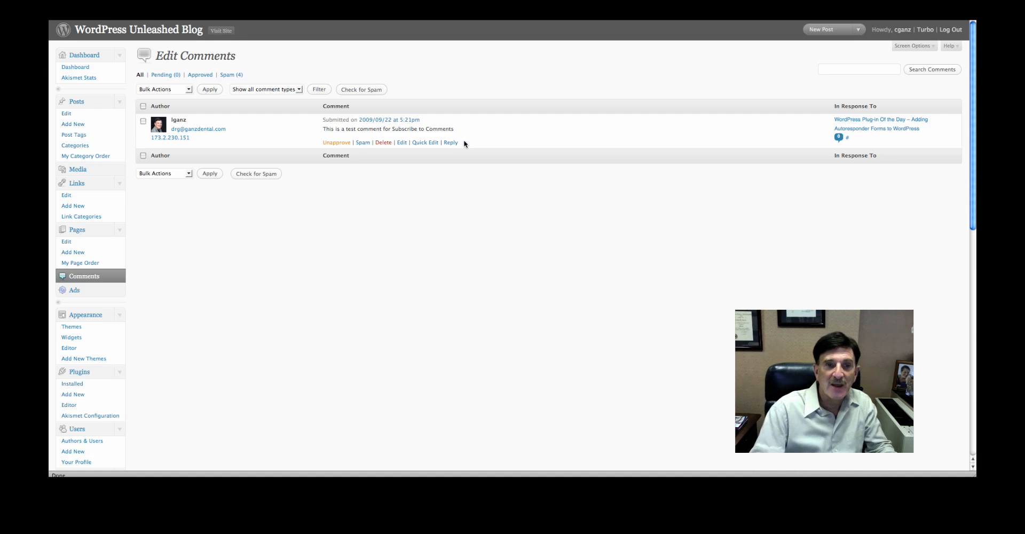
{"action": "mouse_move", "coordinate": [477, 138]}
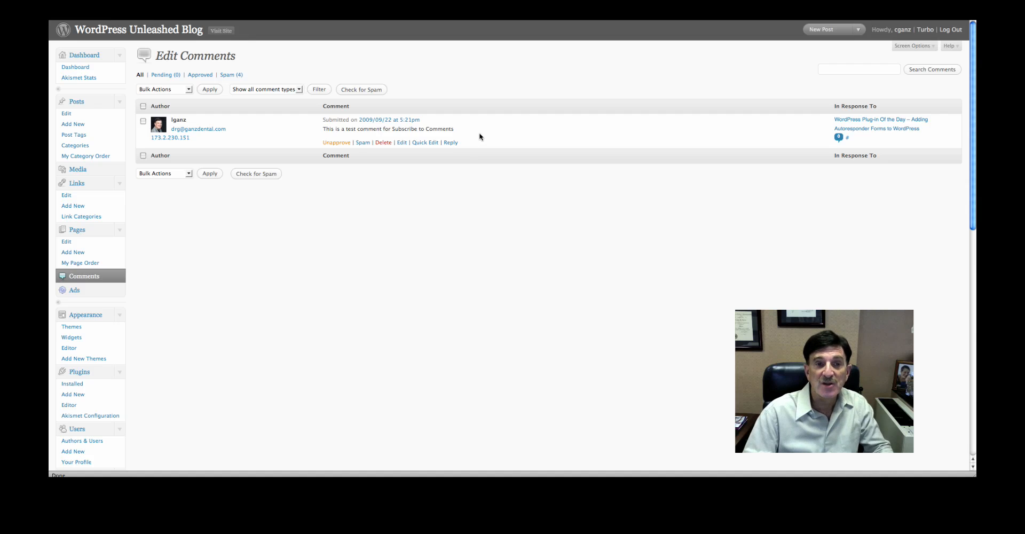
{"action": "mouse_move", "coordinate": [484, 138]}
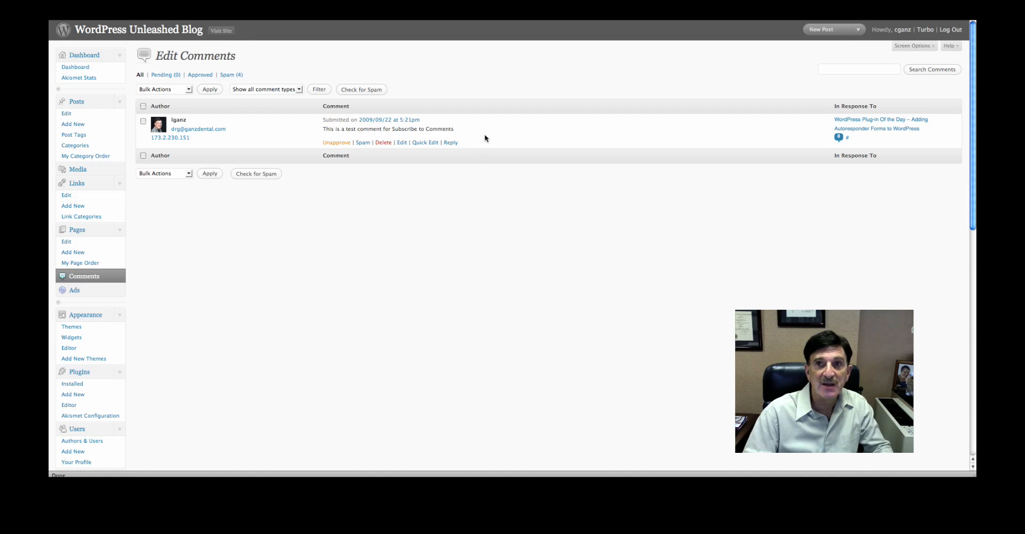